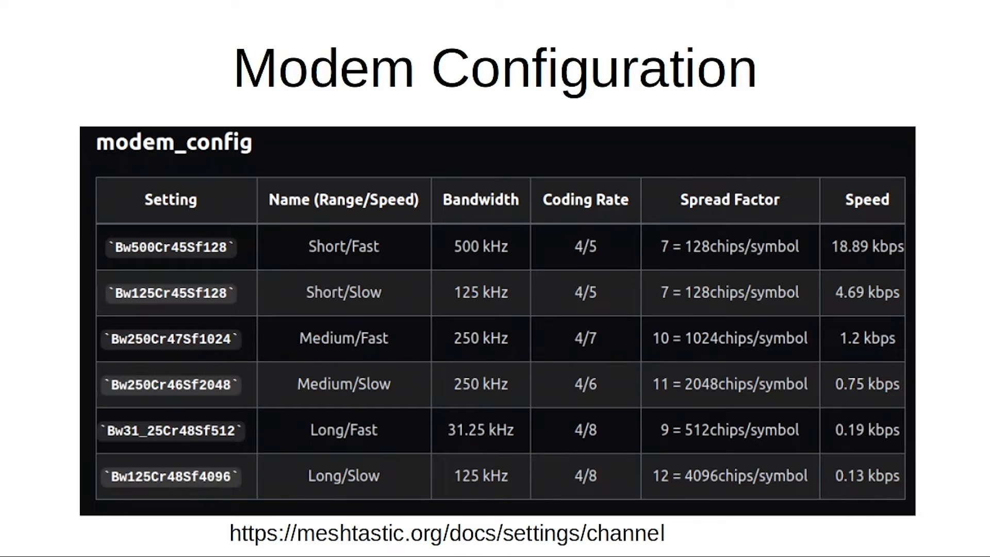
pyautogui.press('Right')
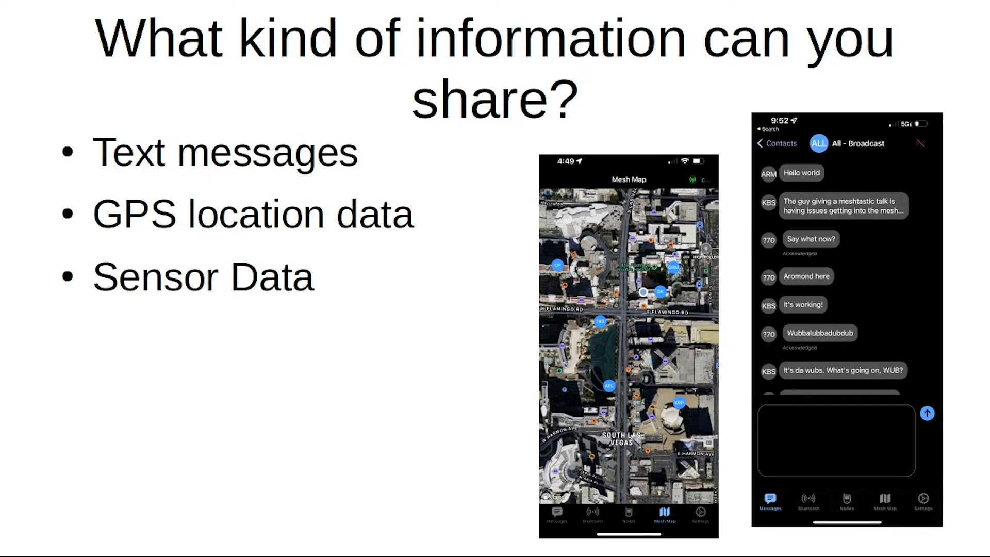